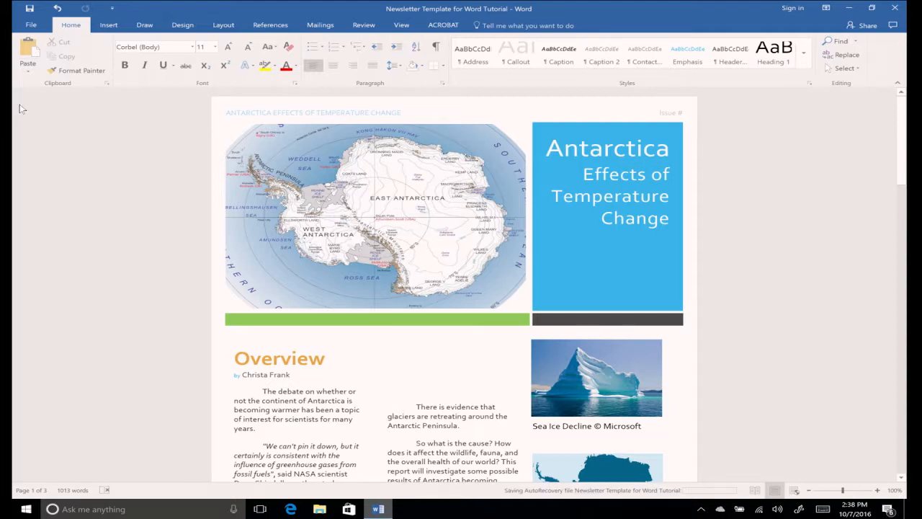
Step: Scroll down to bring the Fun Facts section into view
scroll(down, 3)
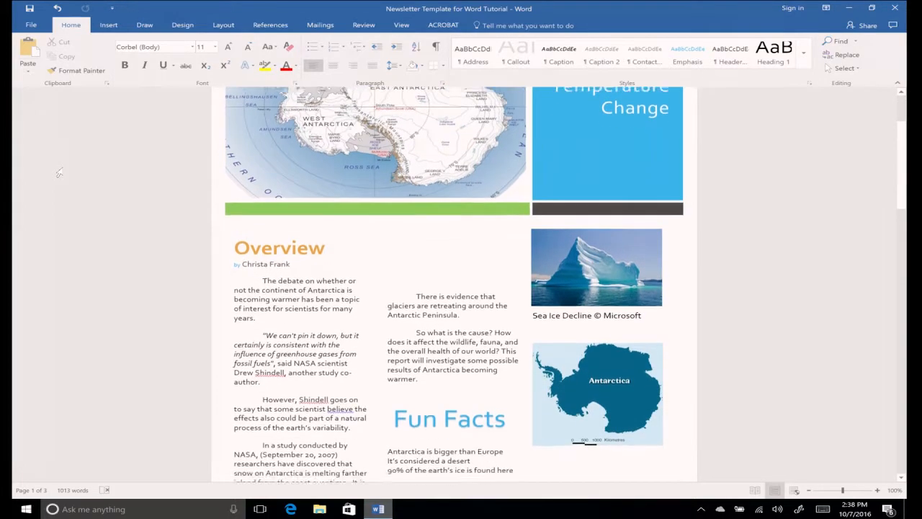
scroll(down, 3)
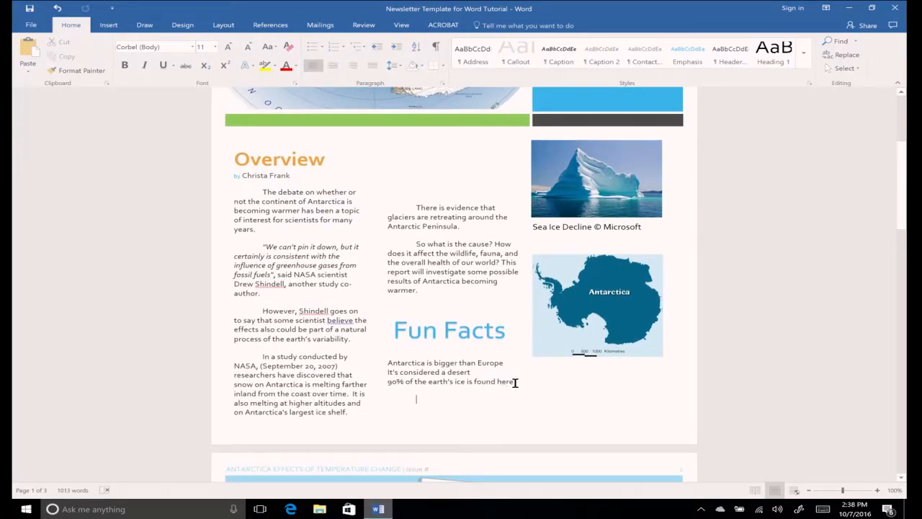
Step: Turn the three Fun Facts lines into a bulleted list
drag(387, 363, 515, 381)
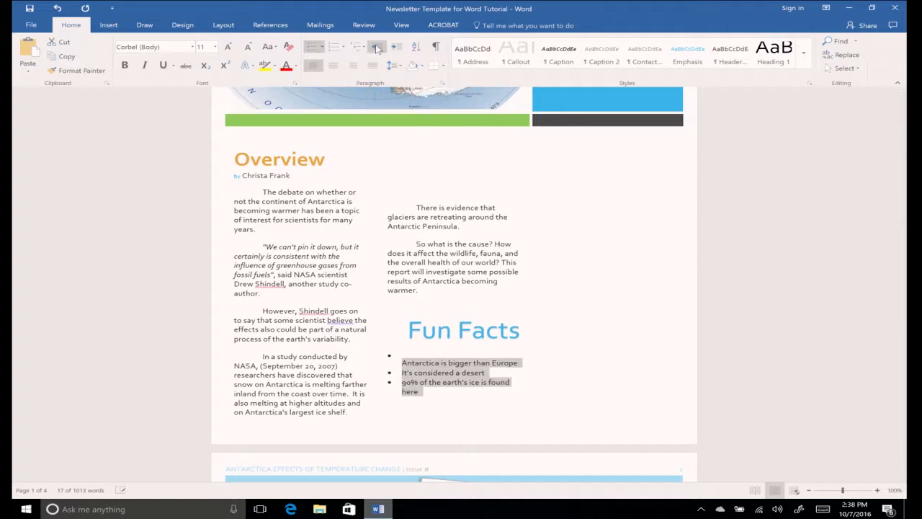
click(414, 191)
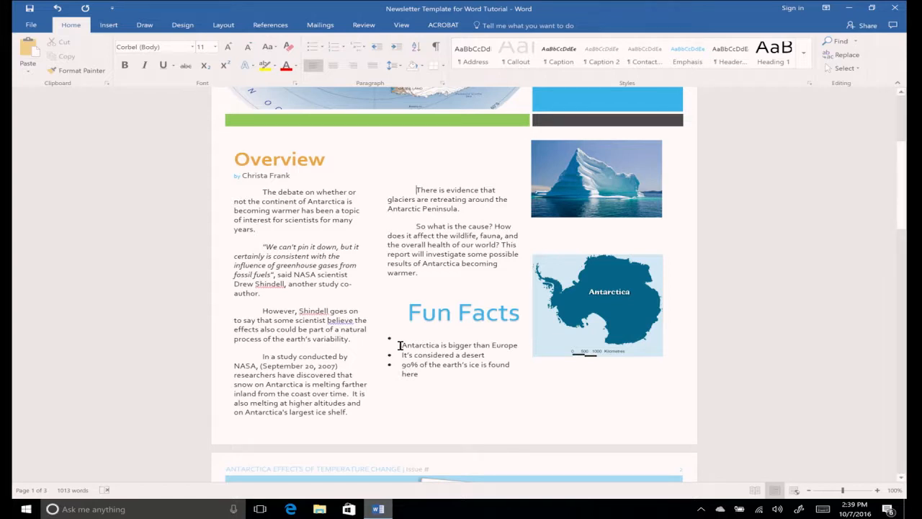
Step: Switch the bulleted Fun Facts to a 1., 2., 3. numbered list
drag(400, 344, 509, 373)
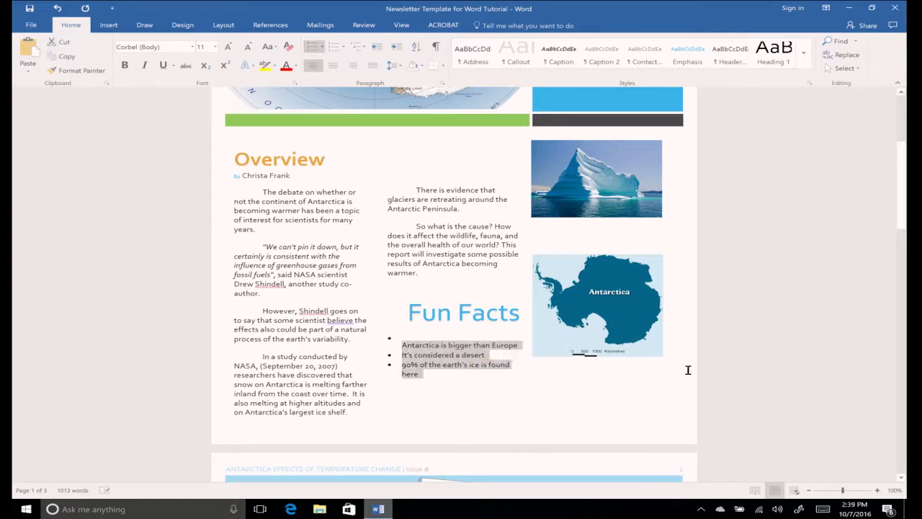
click(335, 47)
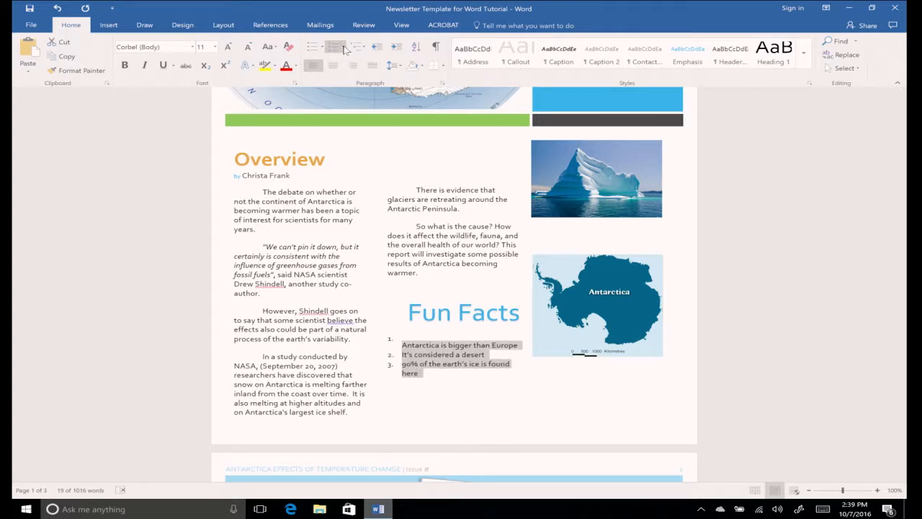
Step: Apply the 1) 2) 3) format from the Numbering Library and check the list's numbering options
click(343, 48)
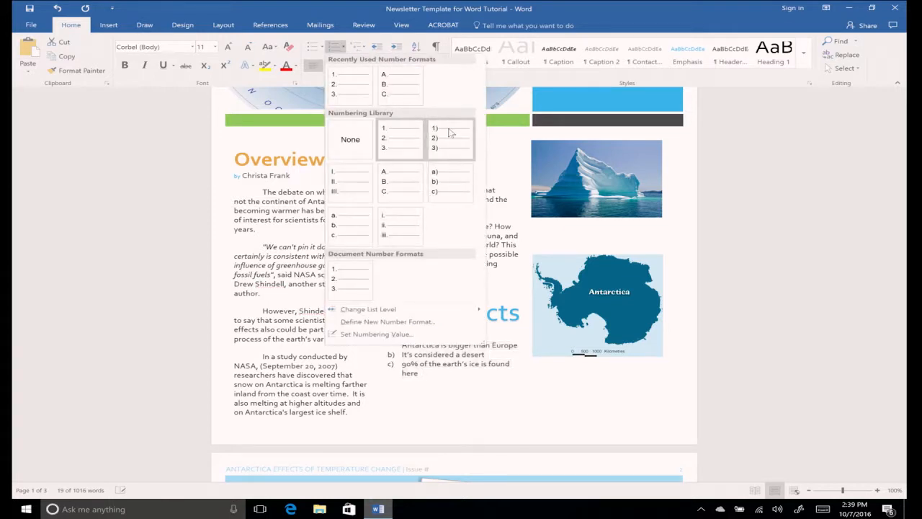
mouse_move(367, 321)
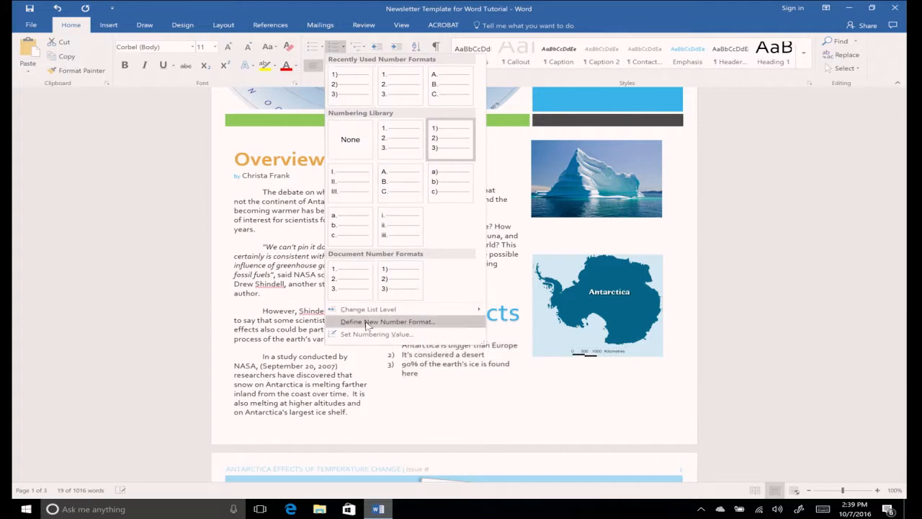
click(368, 309)
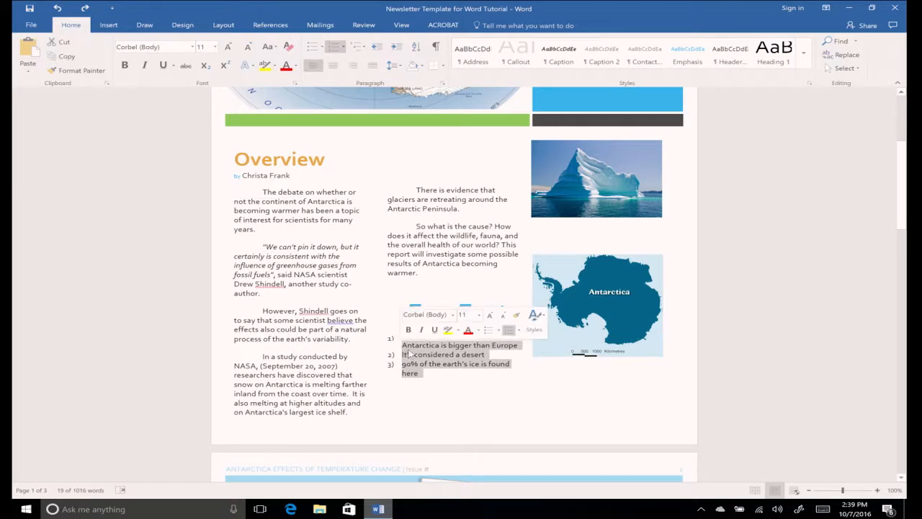
right_click(460, 354)
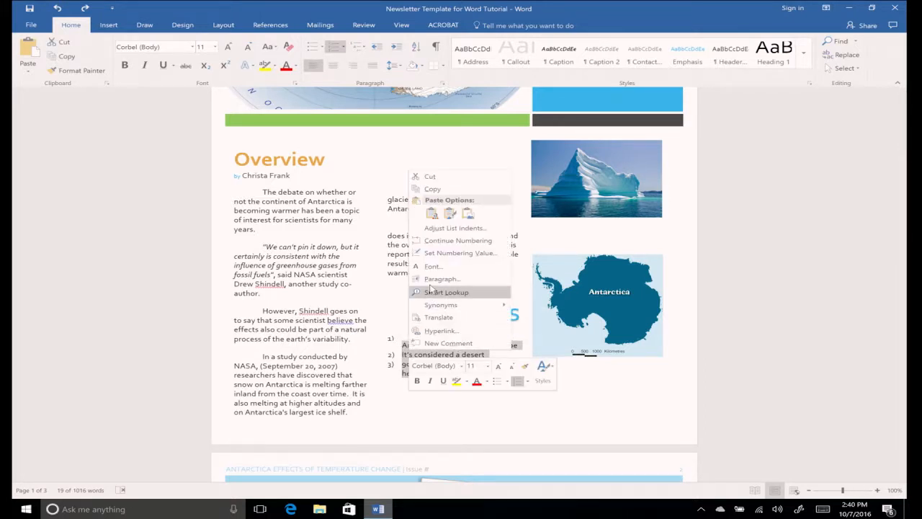
mouse_move(457, 240)
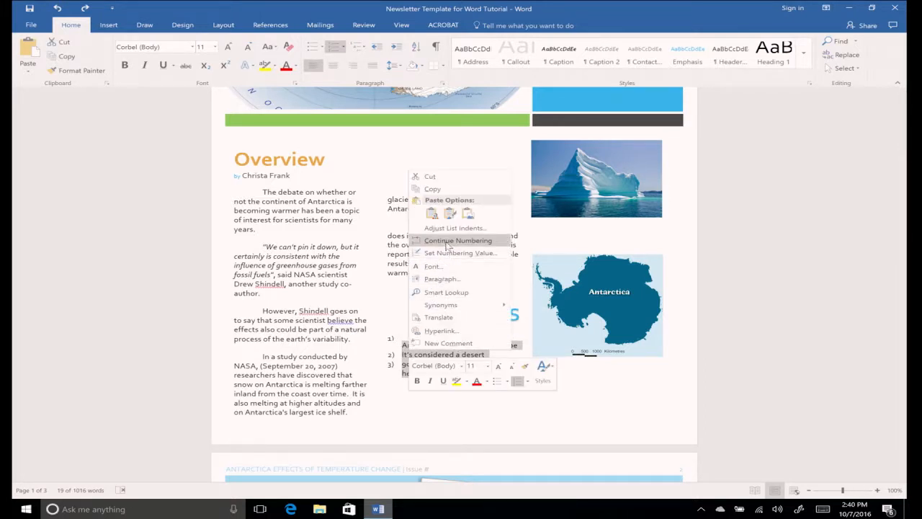
mouse_move(460, 253)
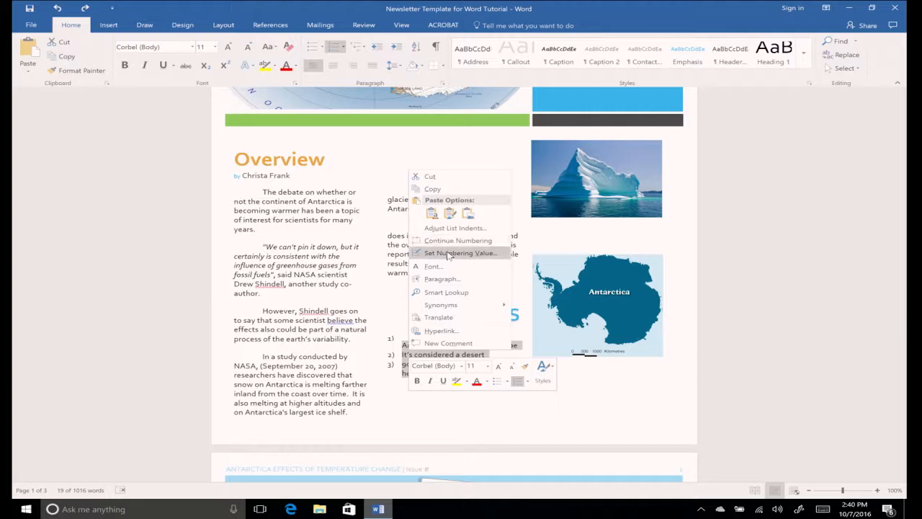